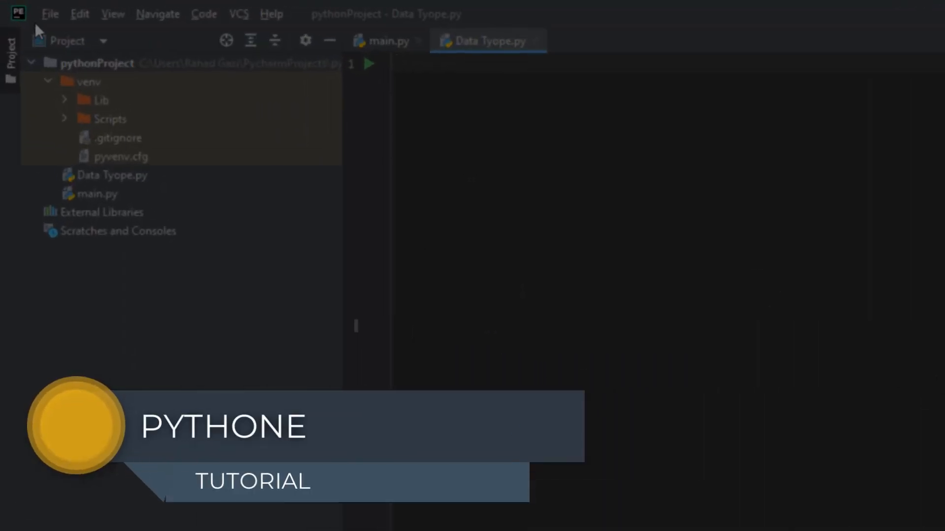
# - Open PyCharm Settings from the File menu and show the Python Interpreter page
pyautogui.click(50, 14)
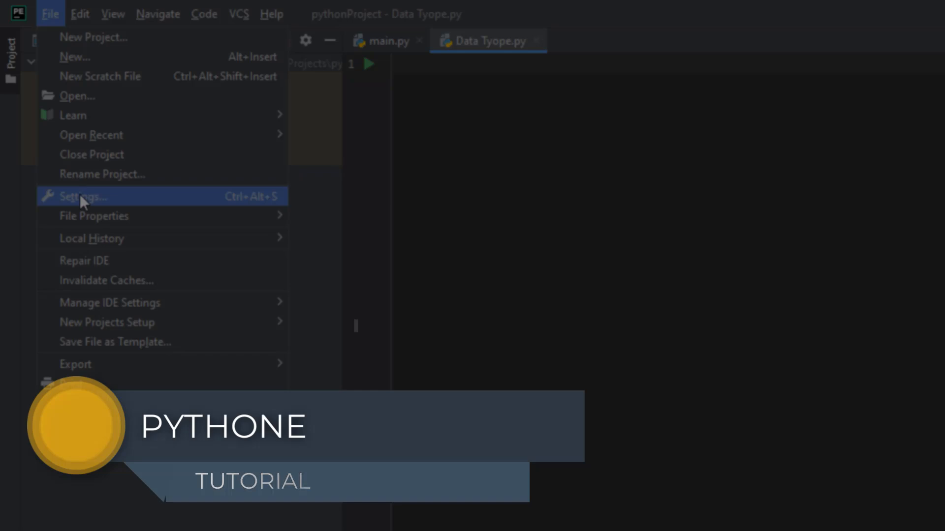
pyautogui.click(82, 196)
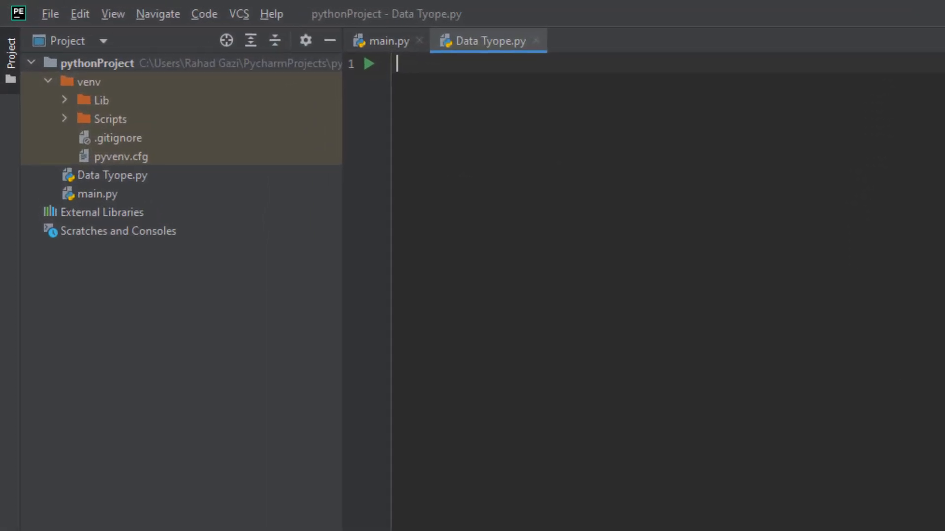
pyautogui.click(50, 14)
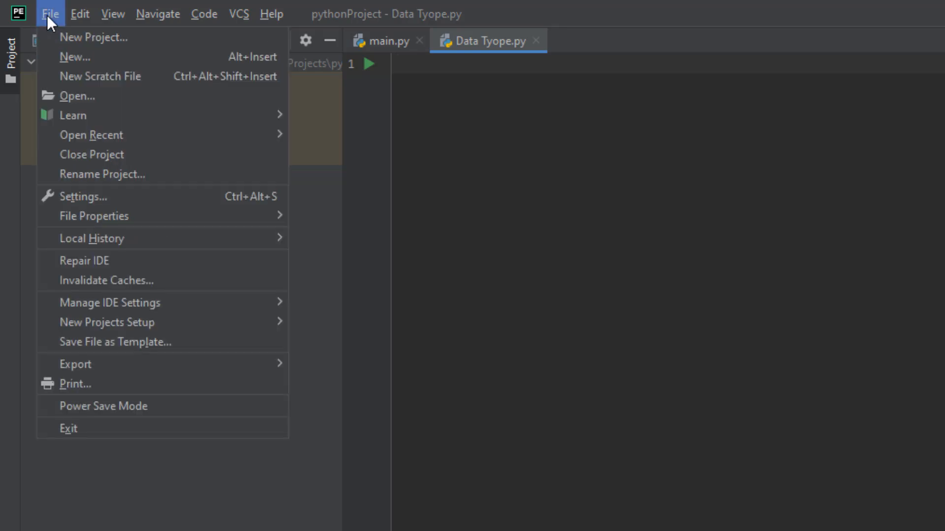
pyautogui.moveTo(83, 196)
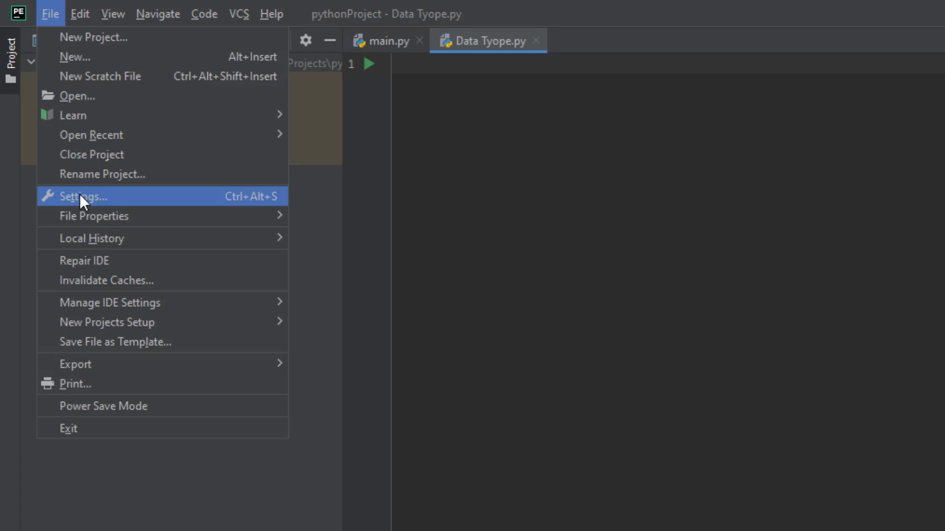
pyautogui.click(83, 196)
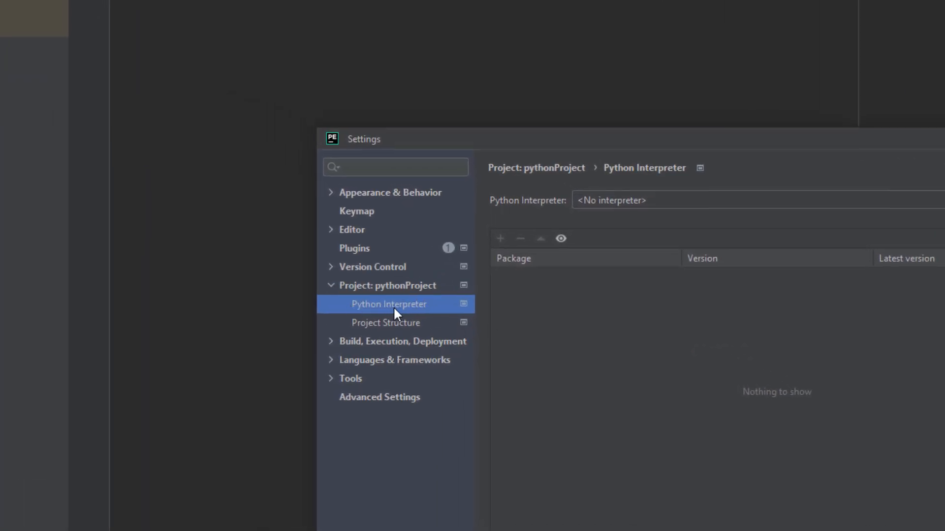
pyautogui.click(385, 323)
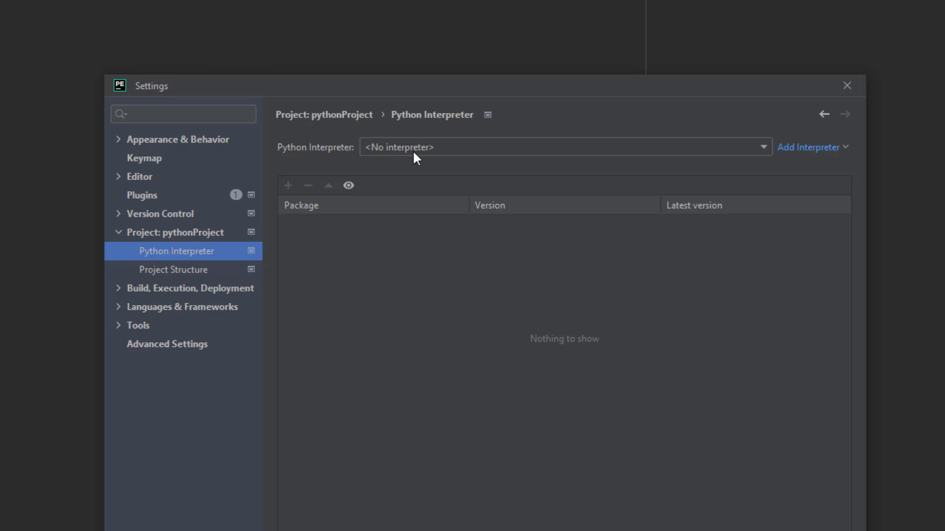
# - Expand the Python Interpreter dropdown to list the two Python 3.10 environments
pyautogui.click(565, 147)
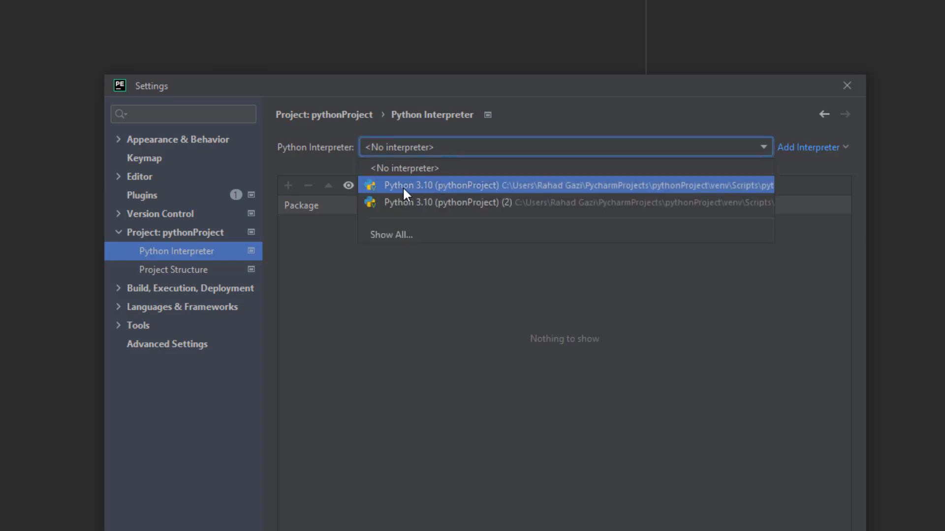
pyautogui.moveTo(461, 195)
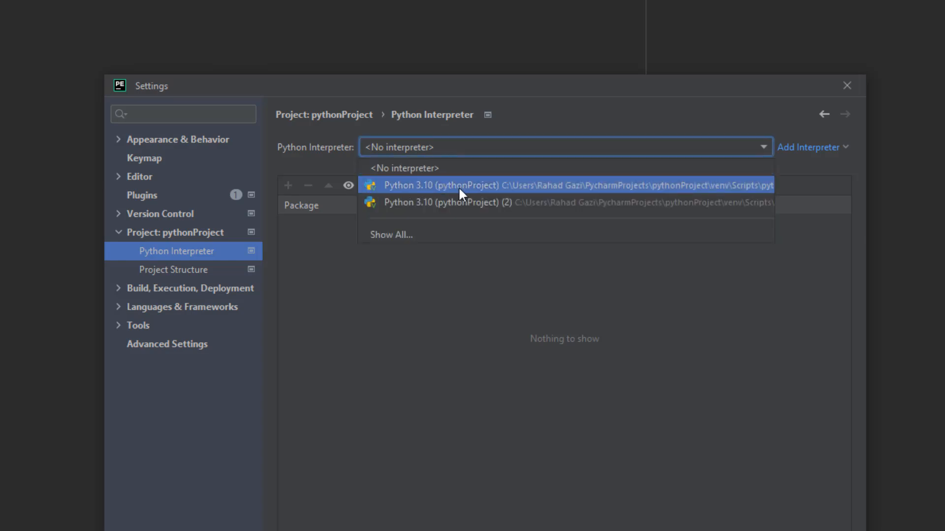